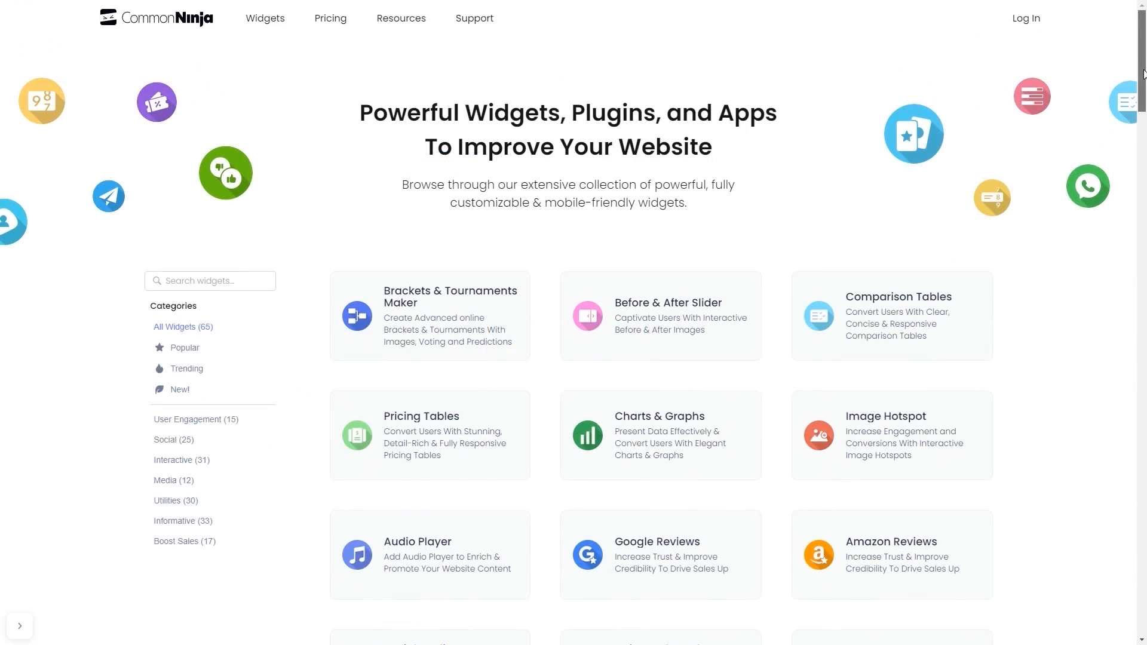
Create a new audio player widget, show its playlist, and expand the Sunny Dream song.
scroll("down", 3)
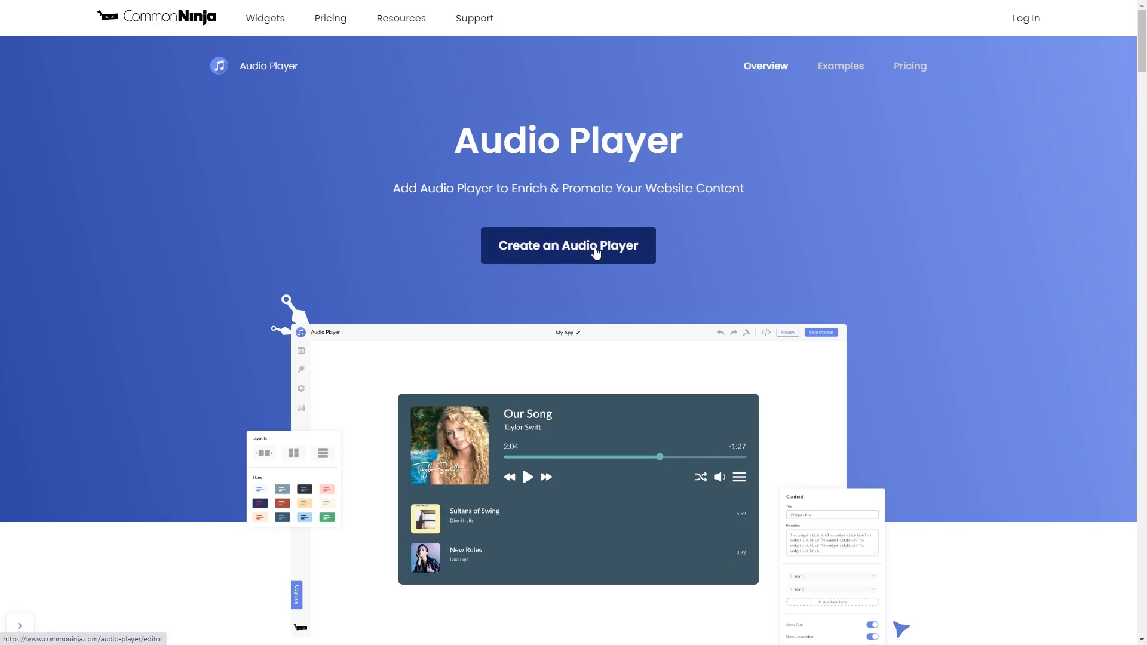
left_click(567, 245)
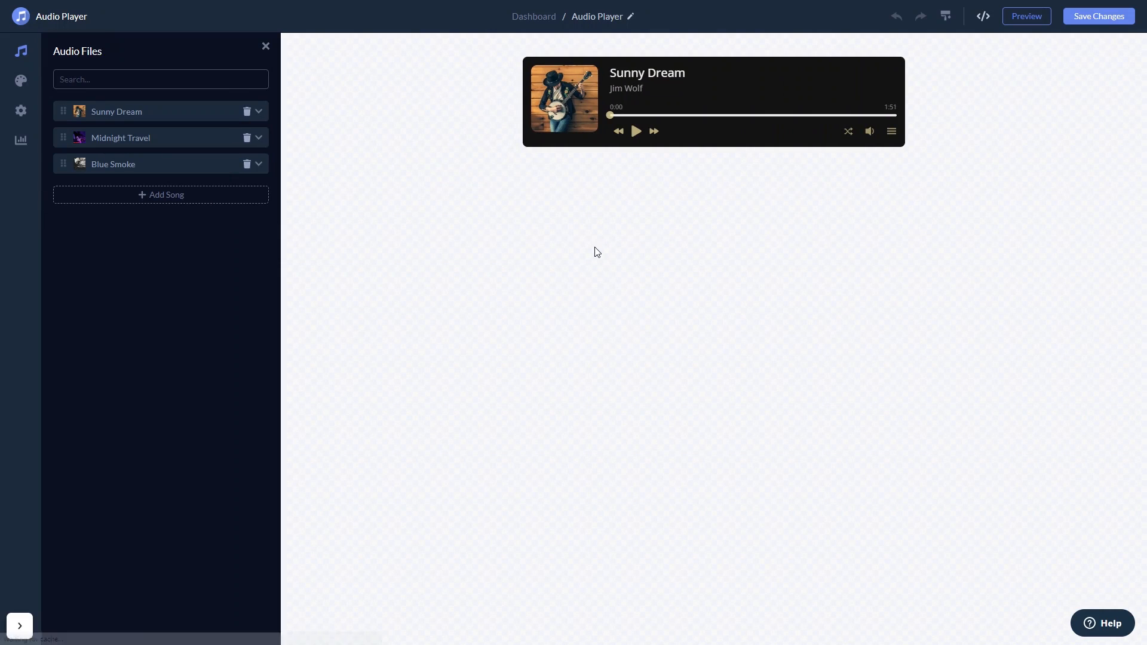
left_click(891, 130)
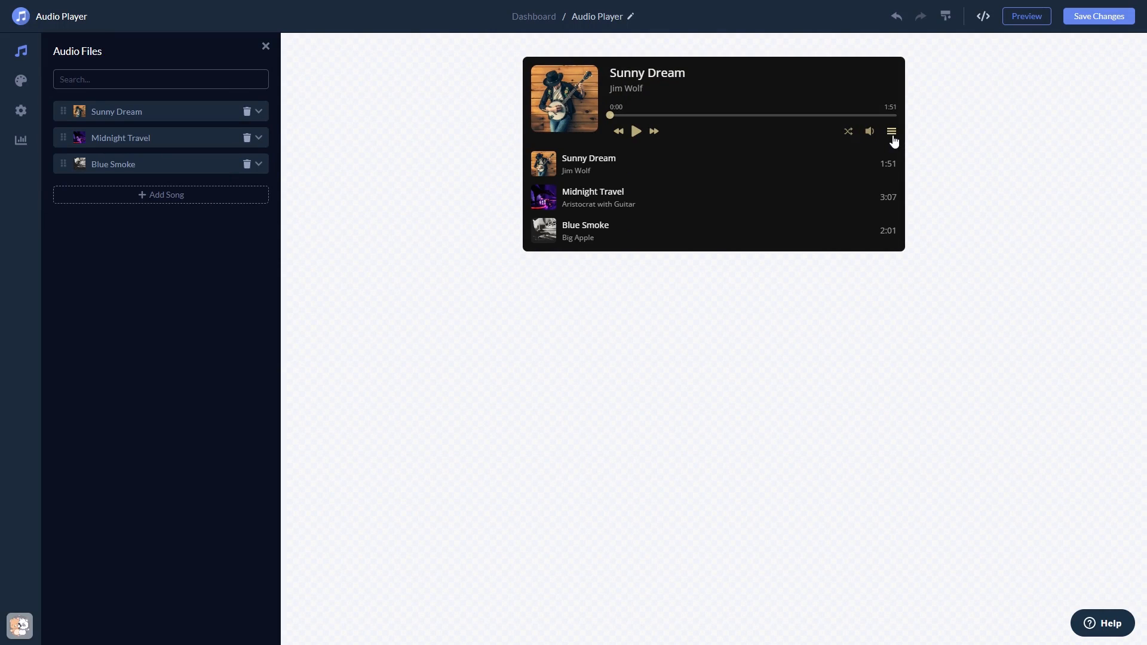
left_click(258, 111)
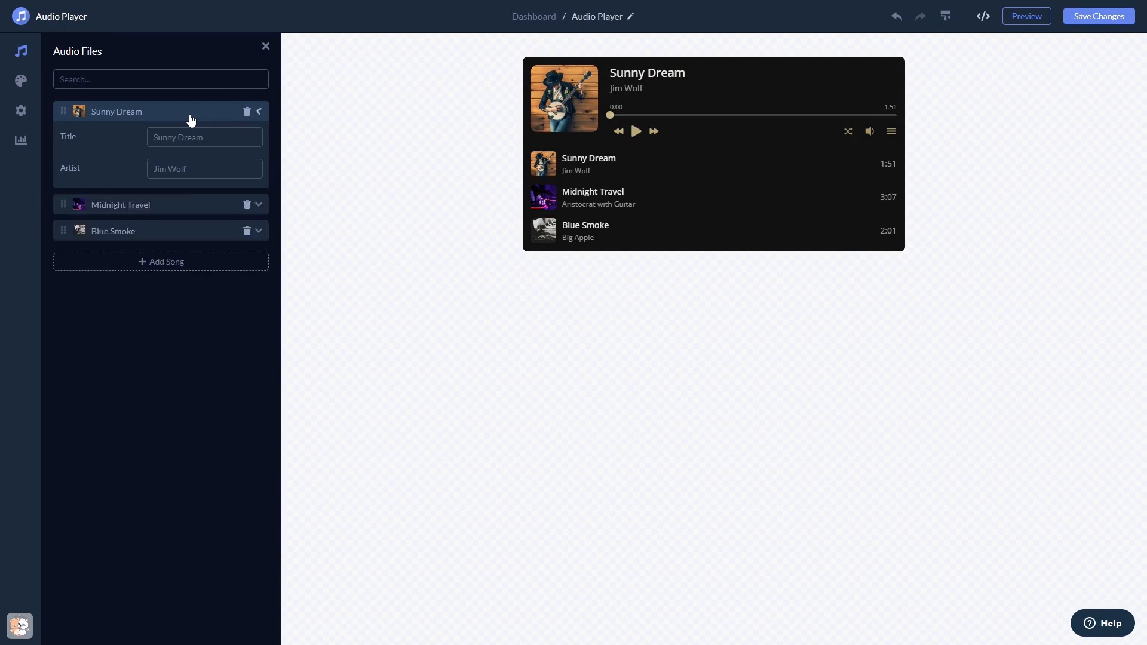
left_click(257, 111)
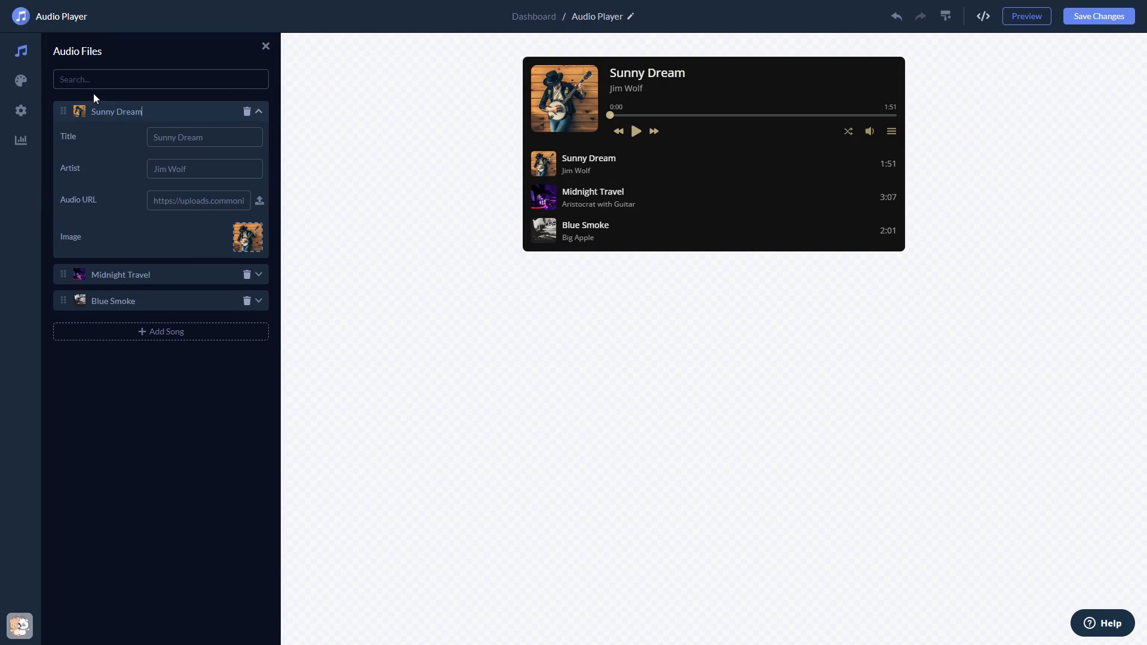
Try a light skin, then give the player the dark navy skin.
left_click(21, 81)
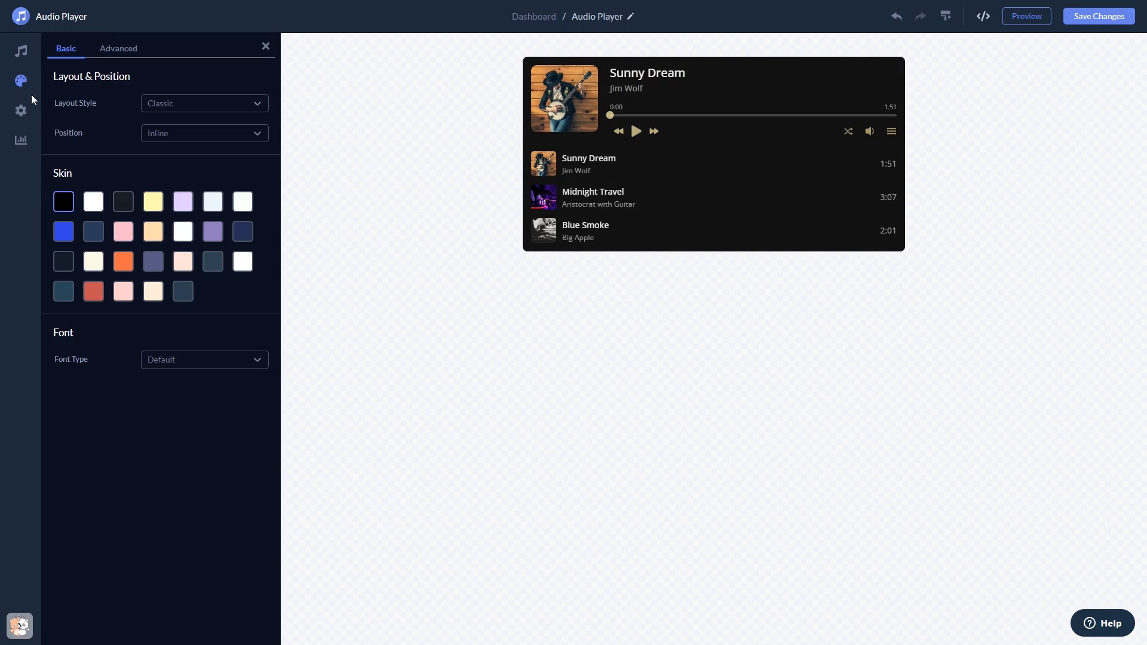
left_click(212, 231)
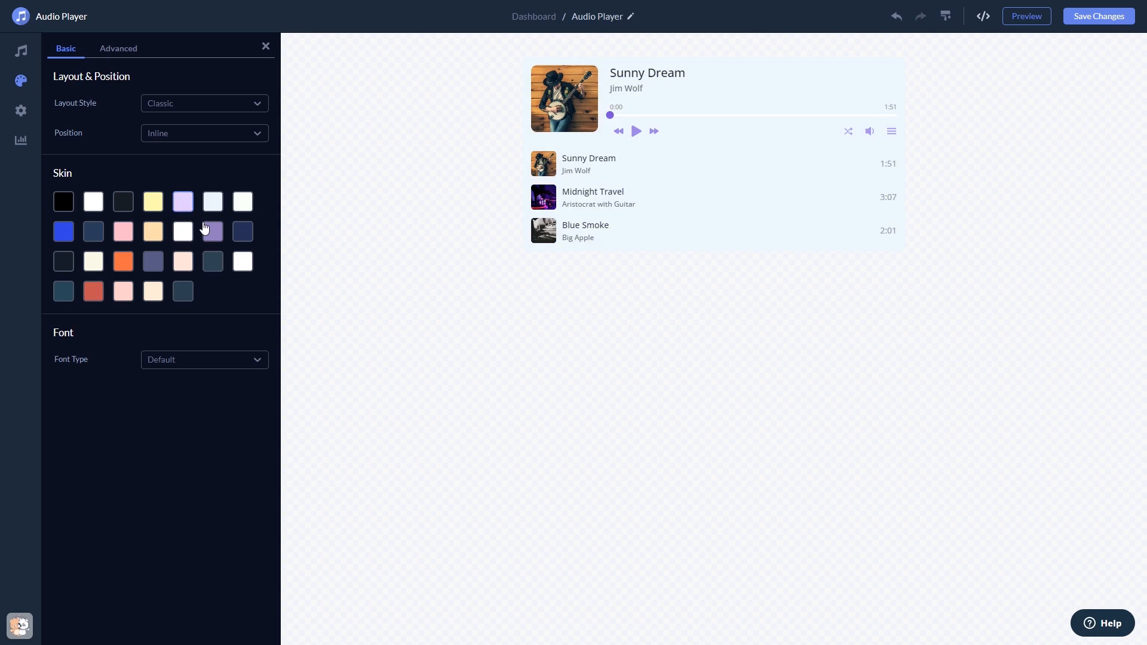
left_click(242, 232)
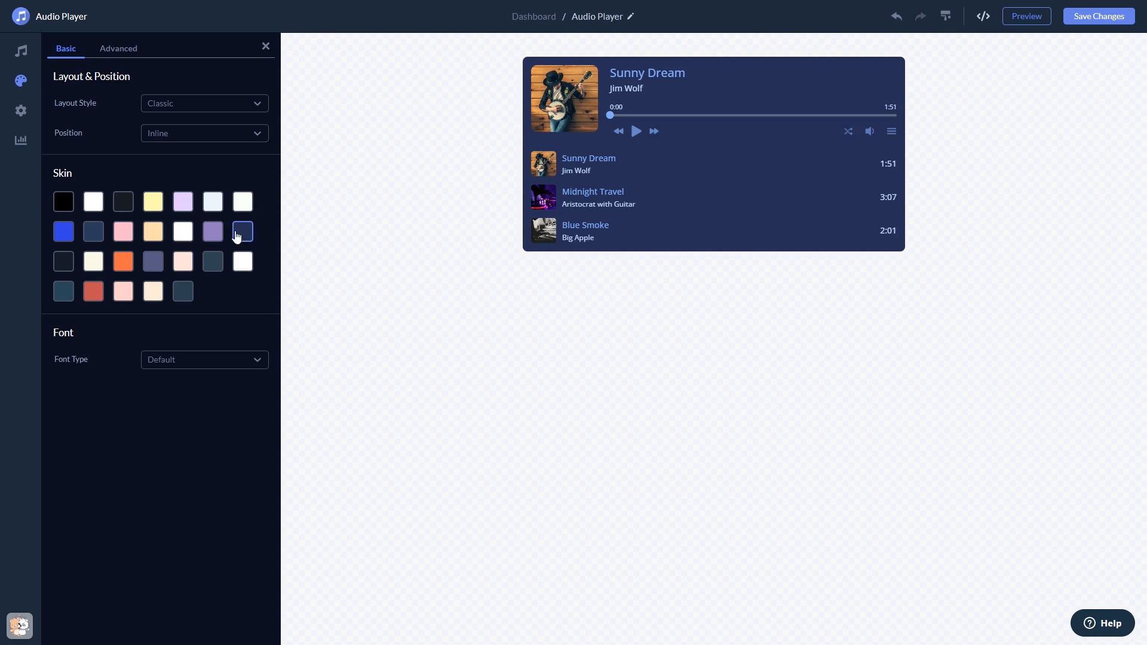
left_click(20, 111)
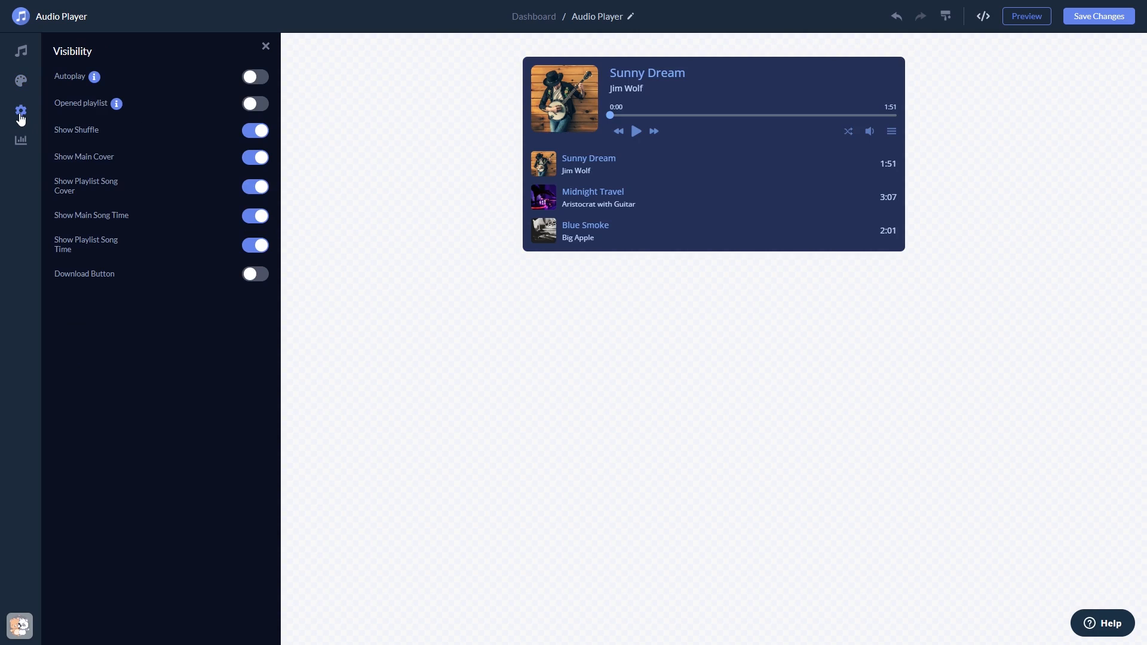
mouse_move(155, 201)
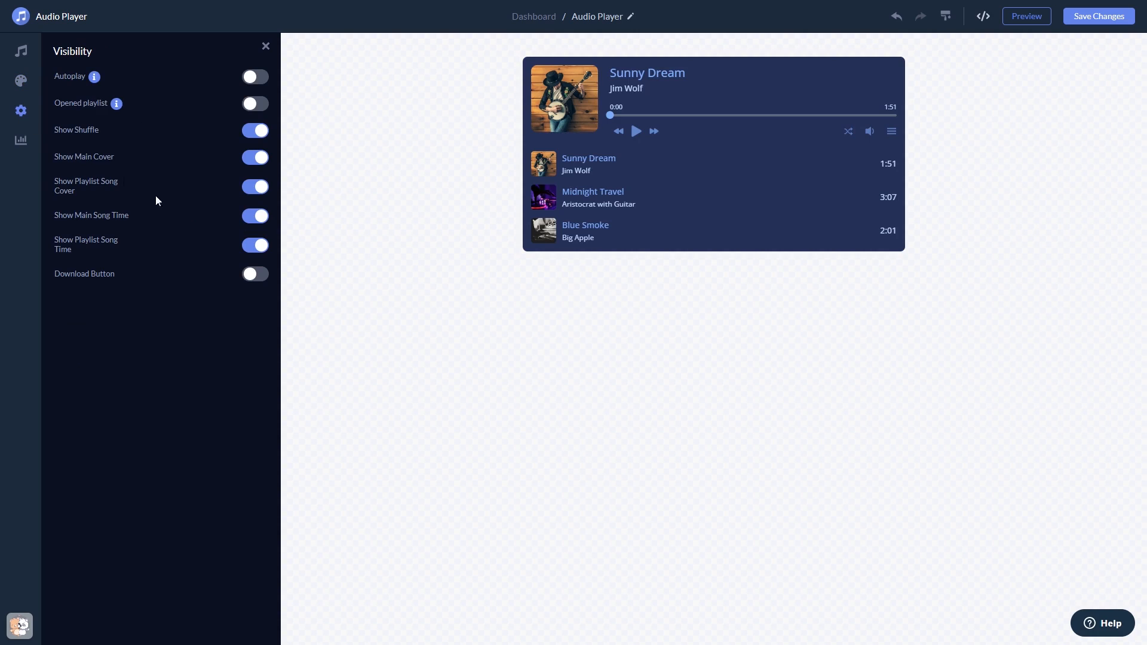
mouse_move(990, 149)
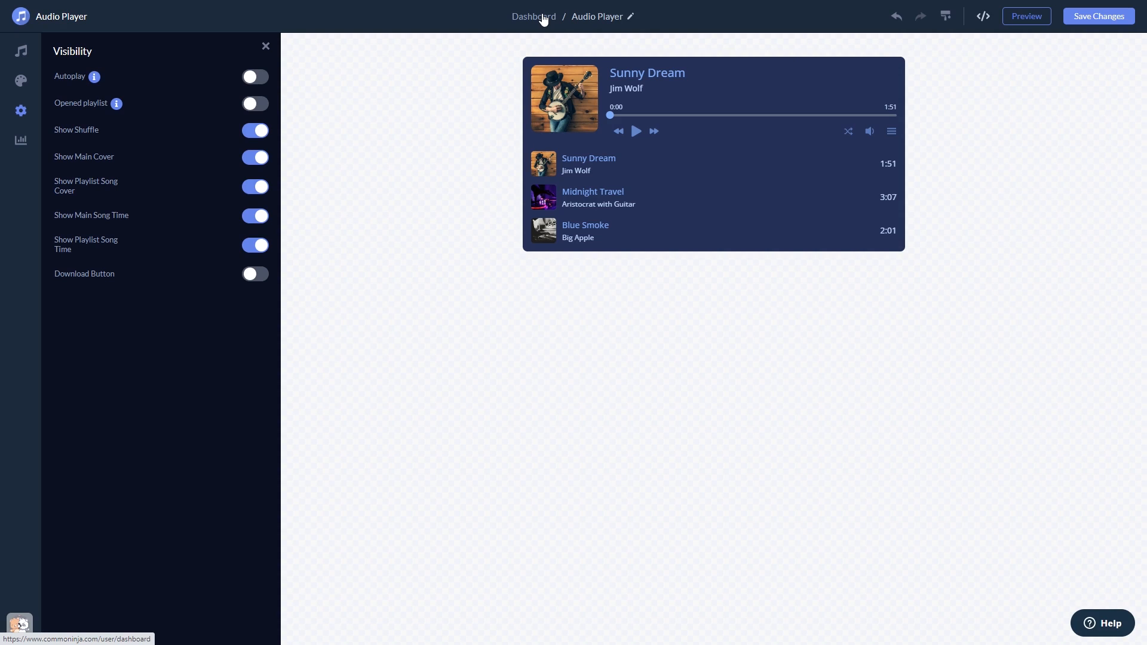
Return to the dashboard and show My Widget's installation code.
left_click(534, 16)
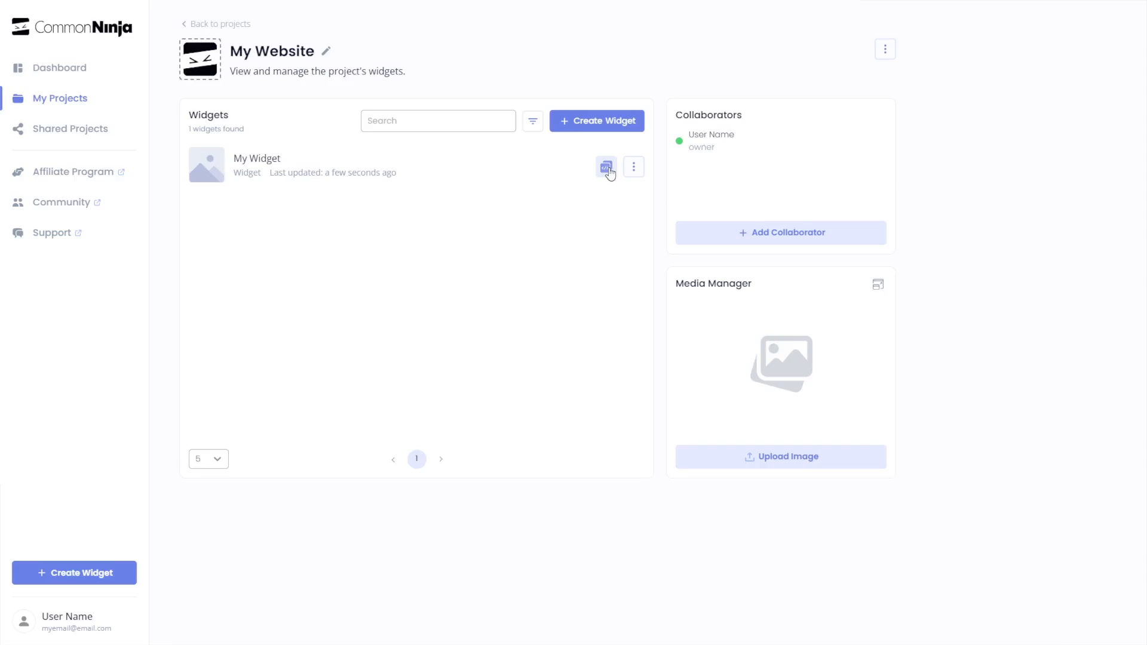
left_click(606, 166)
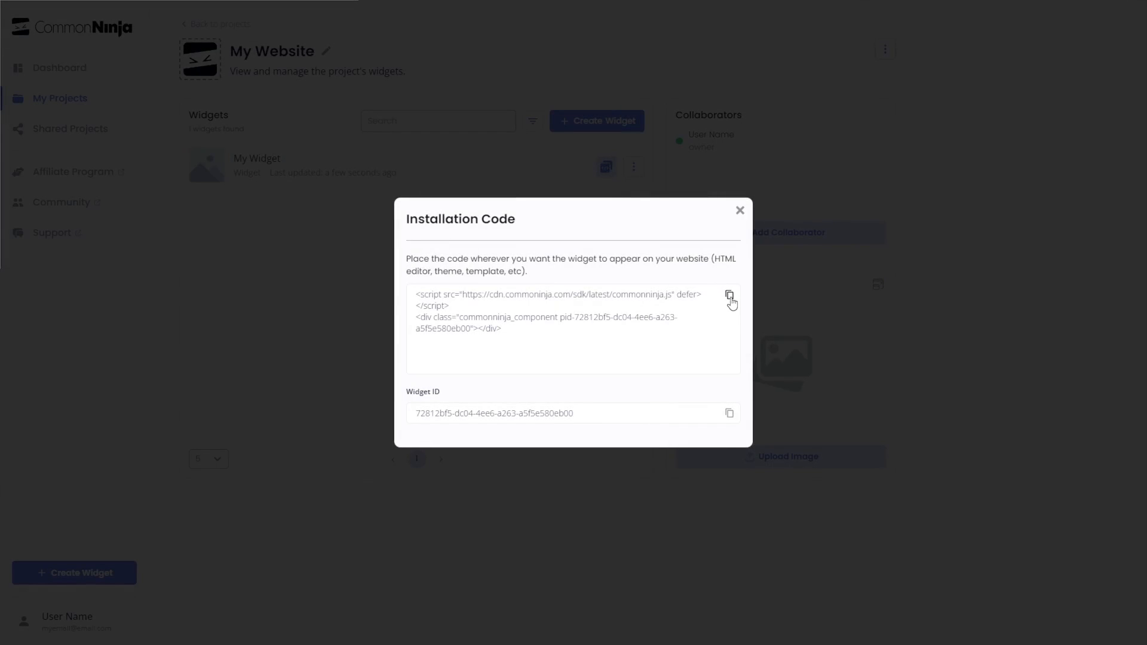
Copy My Widget's script code and close the Installation Code dialog.
left_click(729, 296)
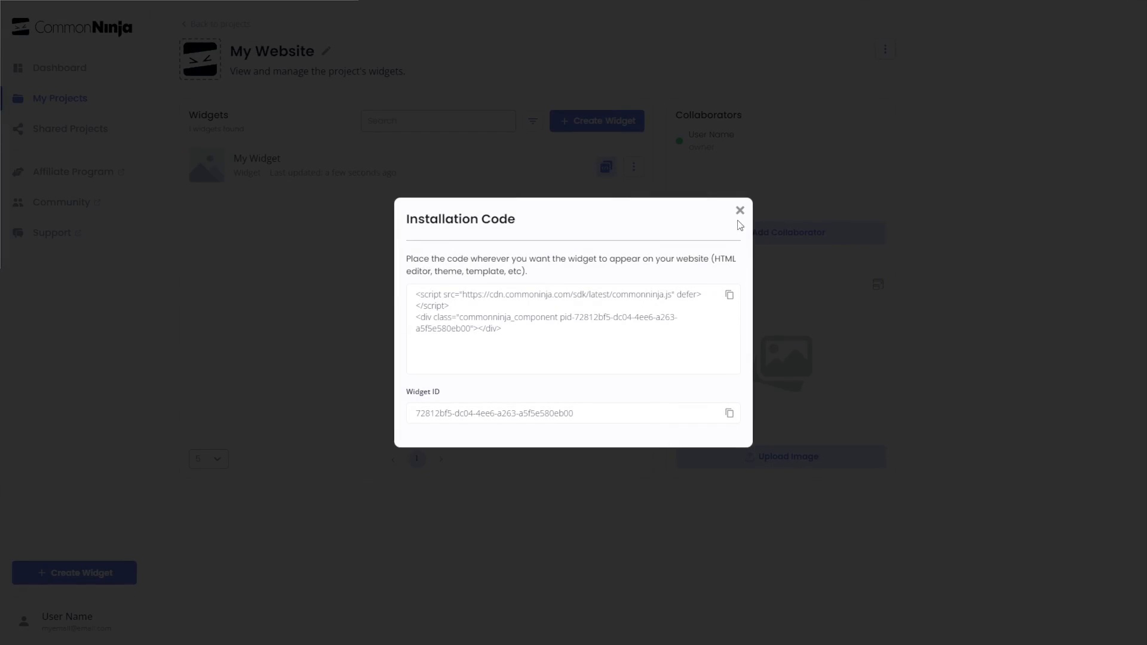
left_click(739, 210)
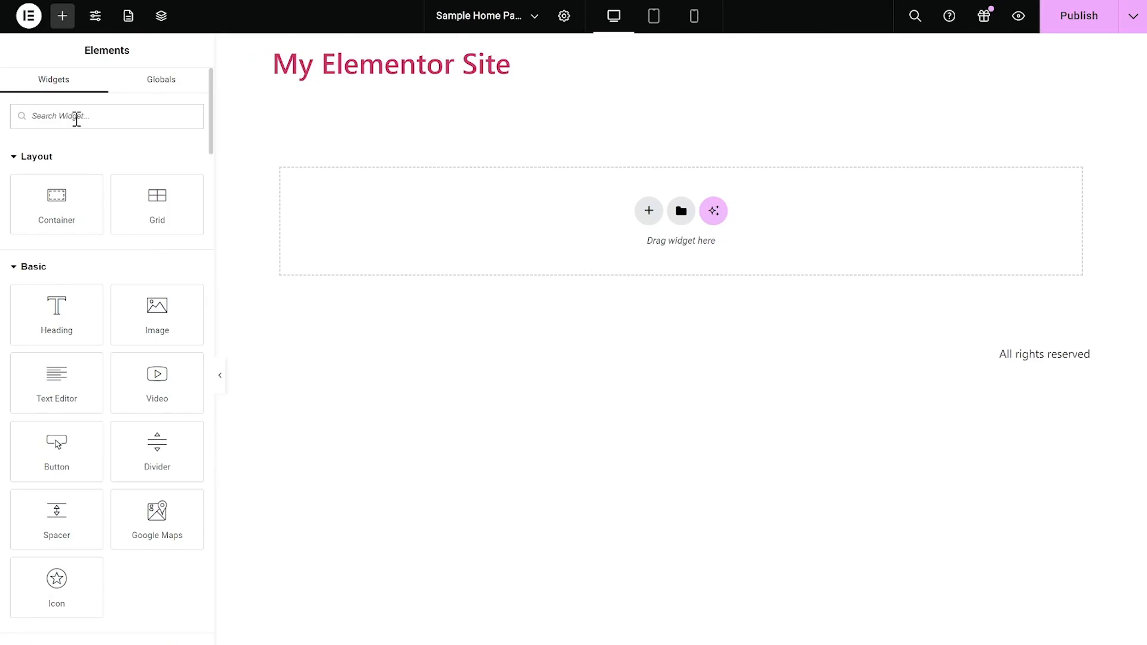
Search Elementor's Elements panel for 'html' to find the HTML widget.
type("html")
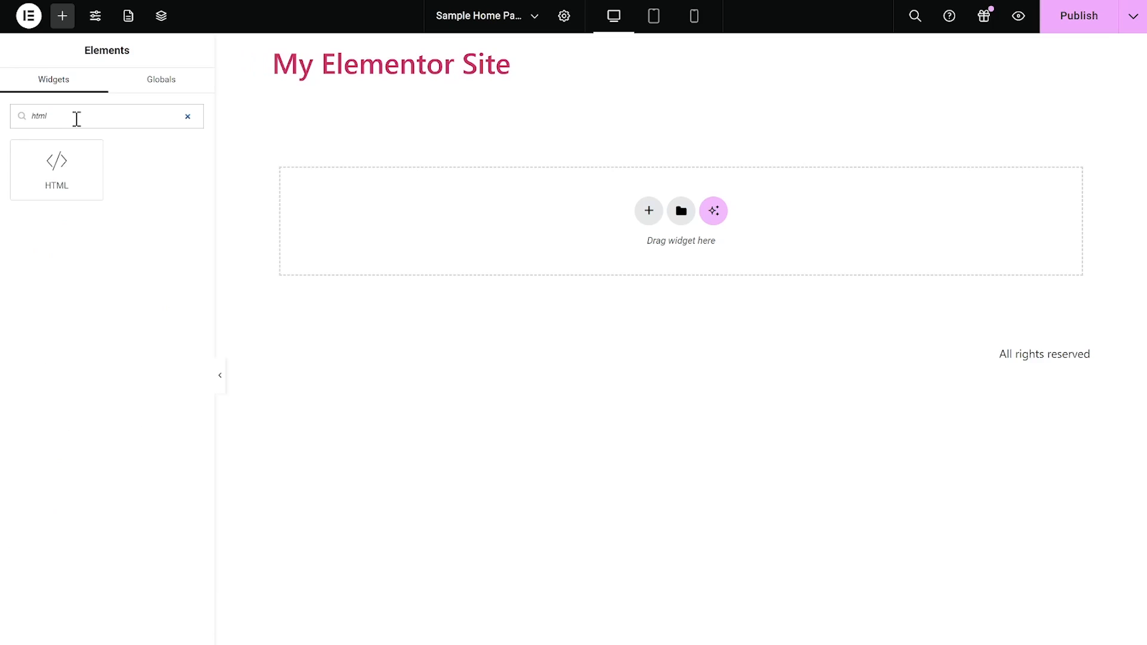